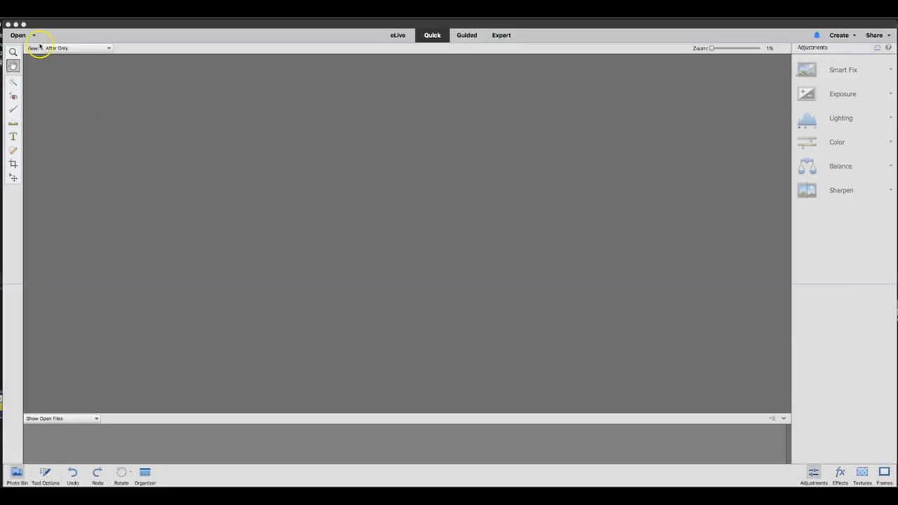
# - Browse to the Downloads folder and open the IMG vacation photos
pyautogui.click(18, 35)
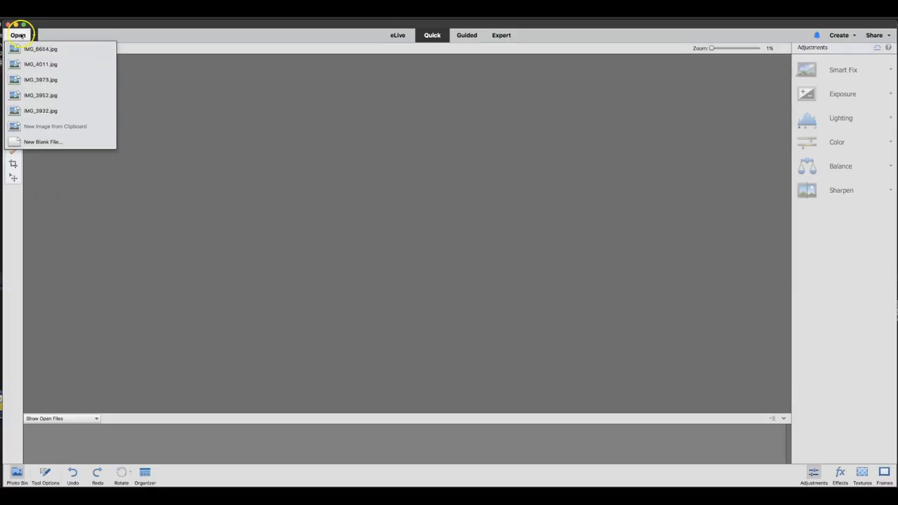
pyautogui.click(43, 142)
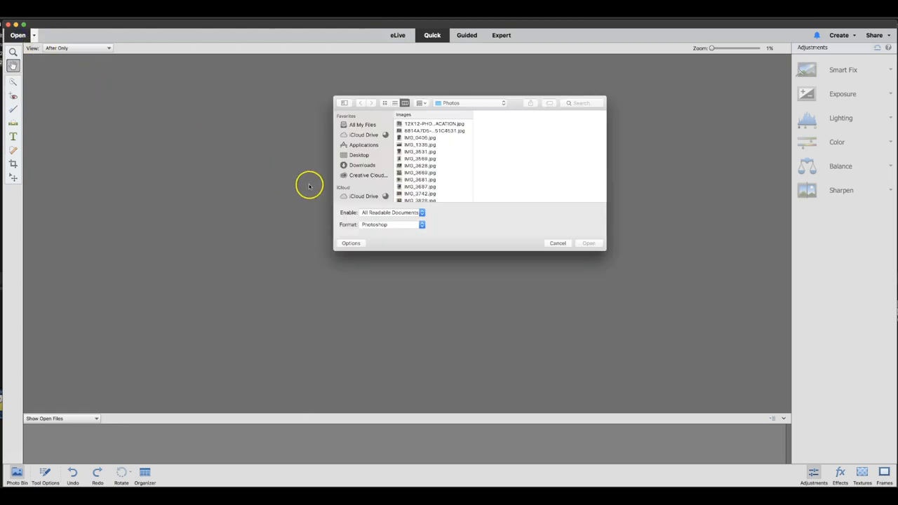
pyautogui.moveTo(364, 165)
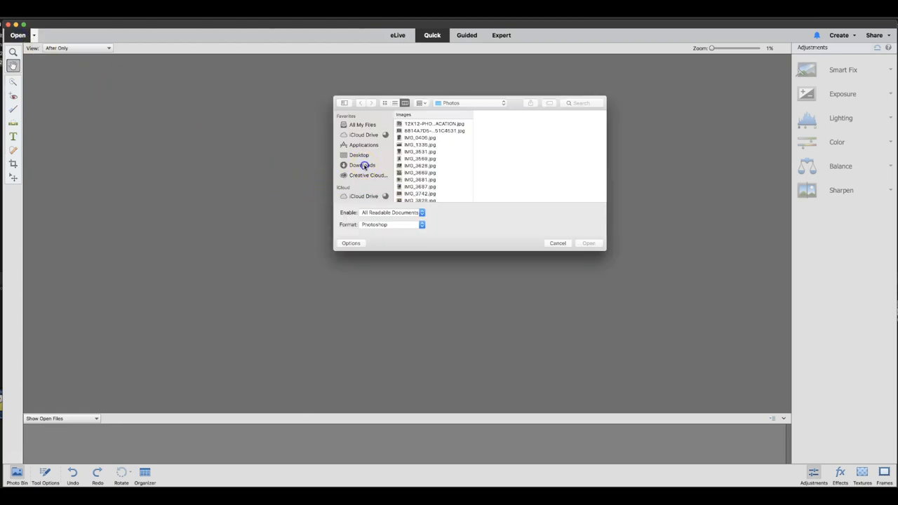
pyautogui.click(362, 165)
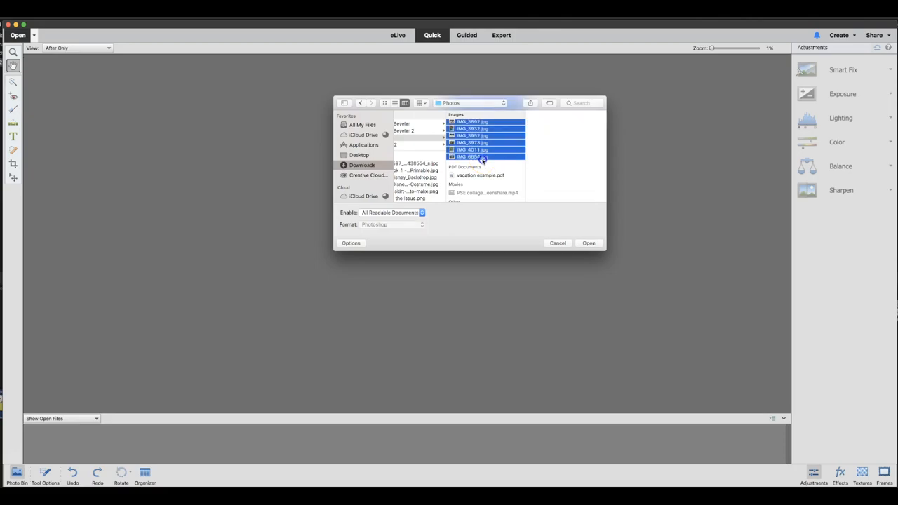
pyautogui.click(588, 243)
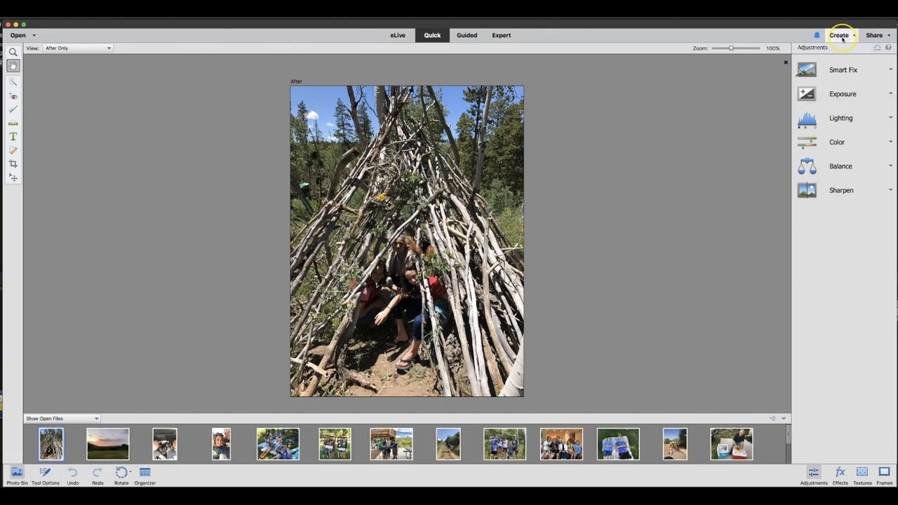
# - Bring up the Create menu's list of project types
pyautogui.click(840, 35)
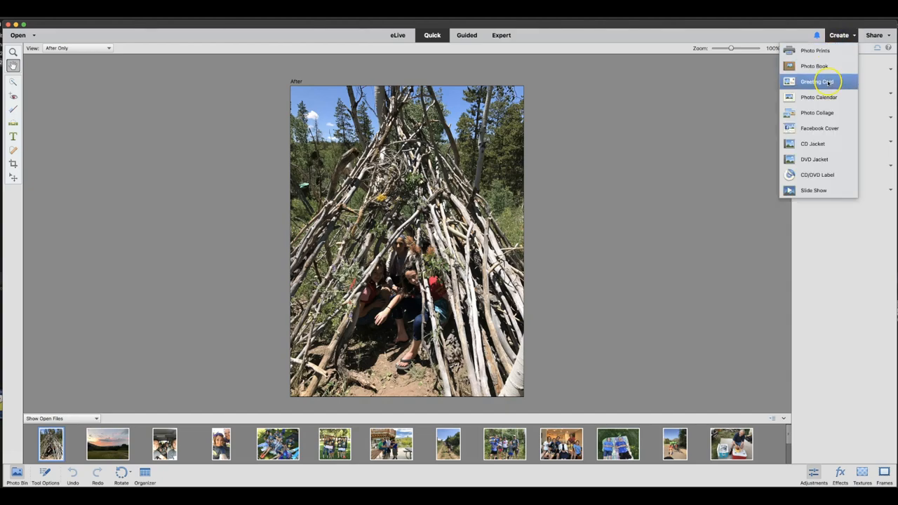
pyautogui.moveTo(817, 112)
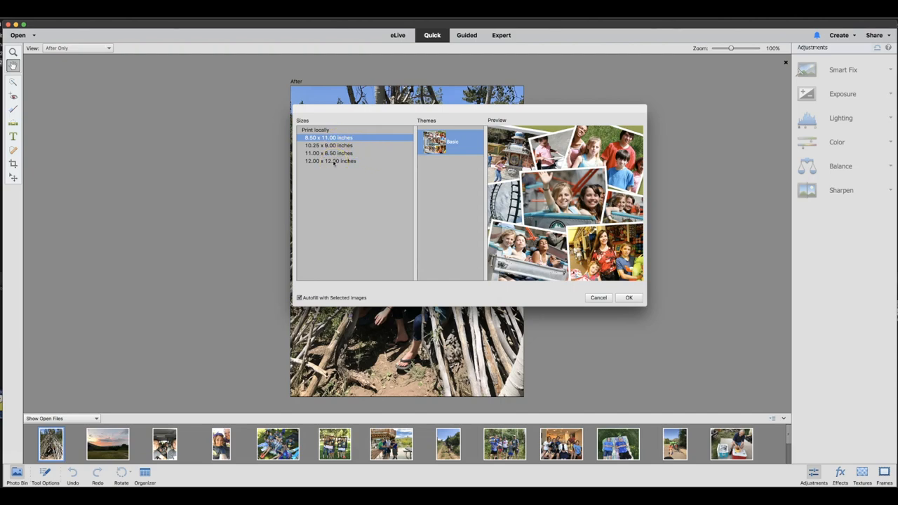
pyautogui.moveTo(337, 161)
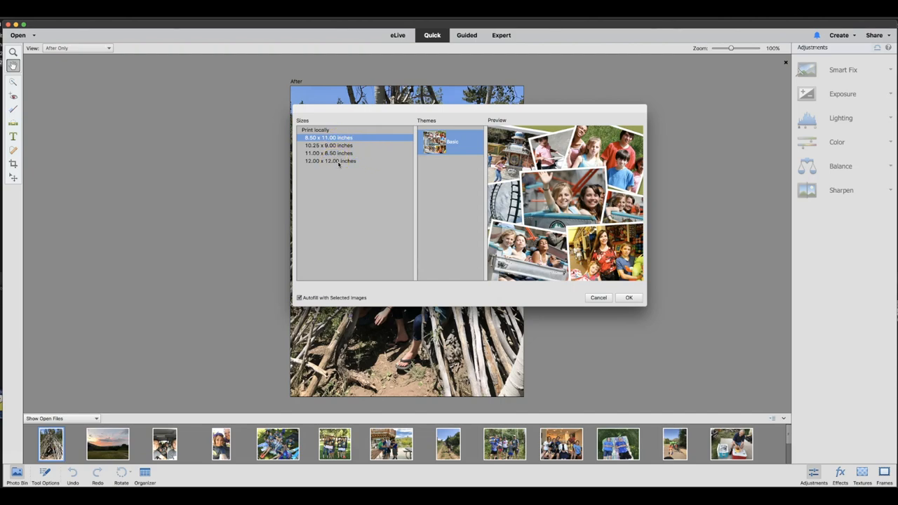
# - Choose the 12.00 x 12.00 inch size in Photo Collage, keeping Basic theme and Autofill
pyautogui.click(330, 160)
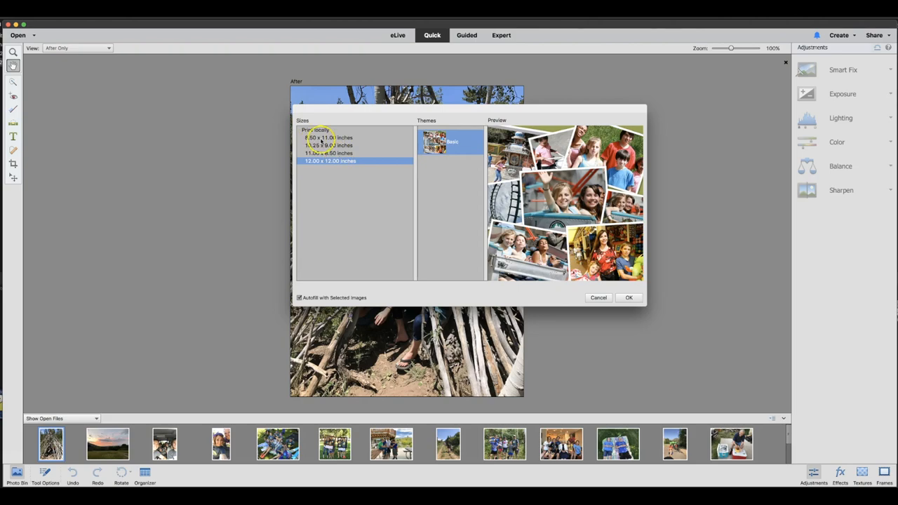
pyautogui.moveTo(344, 159)
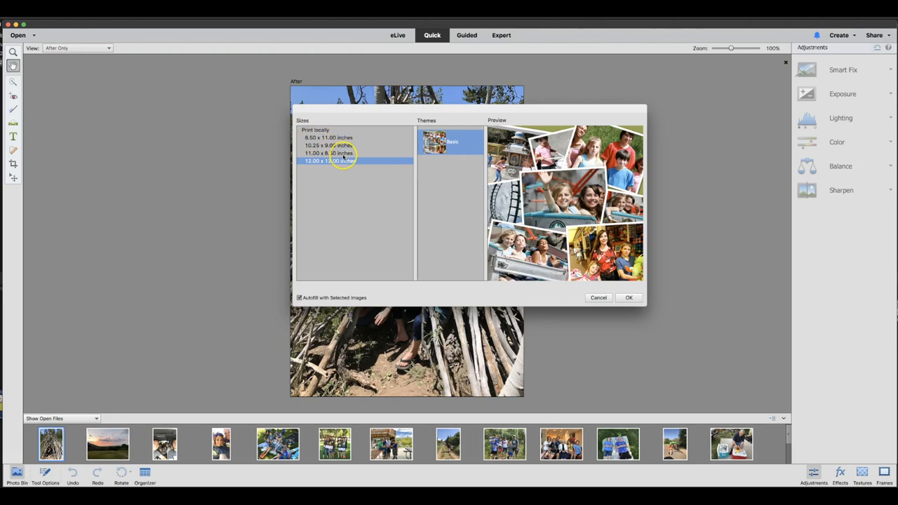
pyautogui.click(629, 297)
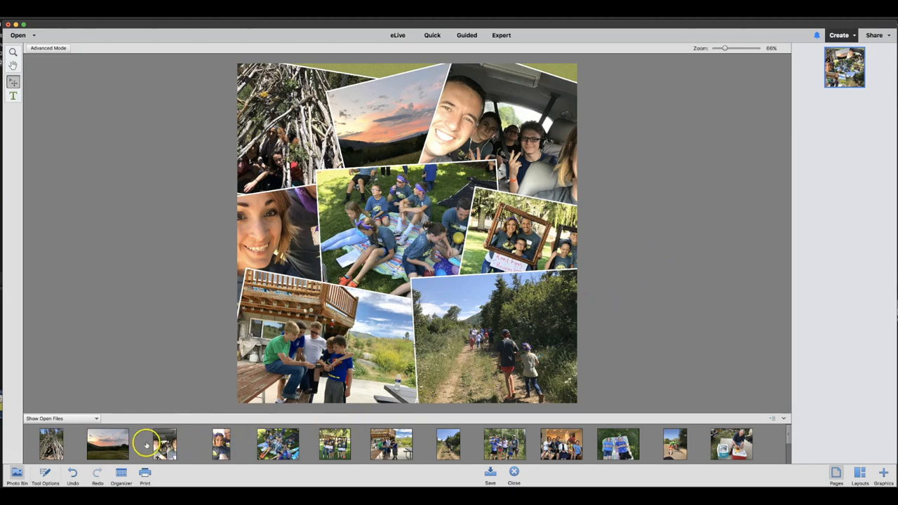
pyautogui.moveTo(699, 443)
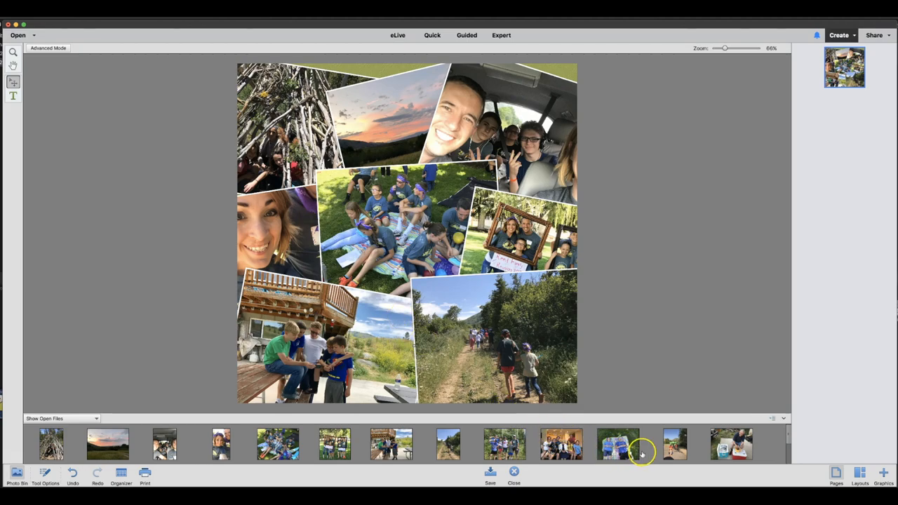
pyautogui.moveTo(676, 451)
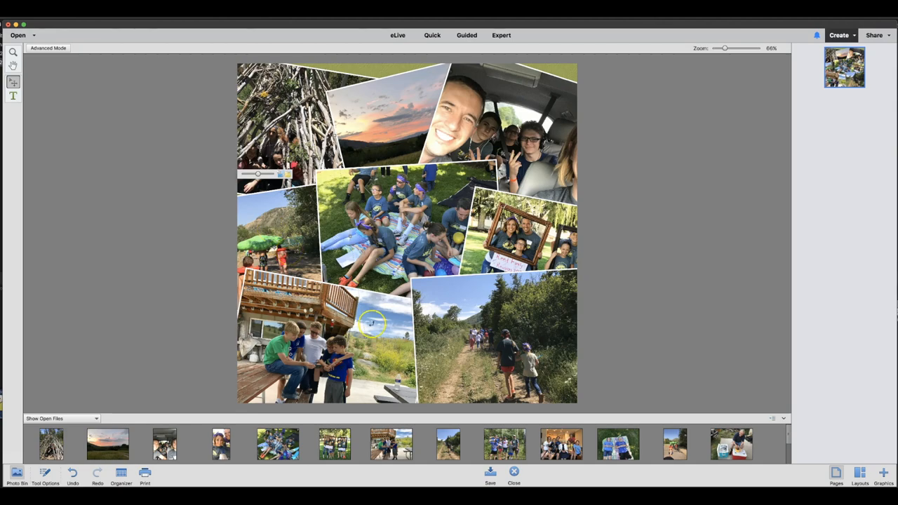
pyautogui.moveTo(472, 442)
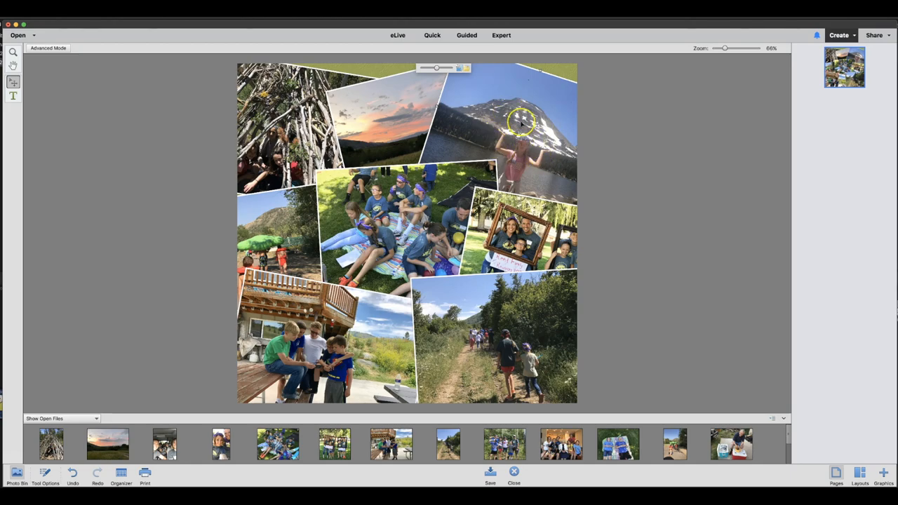
pyautogui.moveTo(468, 82)
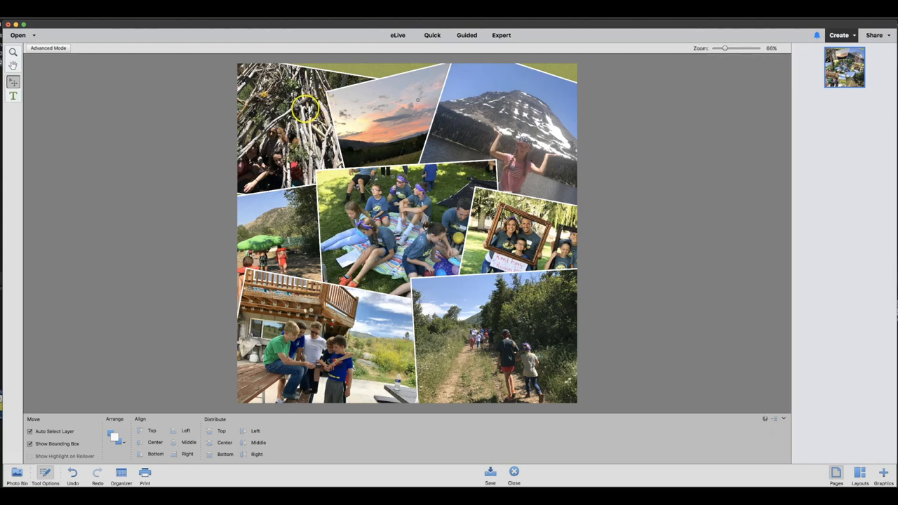
# - Drag and enlarge the sunset and picnic-blanket photos toward the upper left
pyautogui.moveTo(305, 109); pyautogui.dragTo(344, 95)
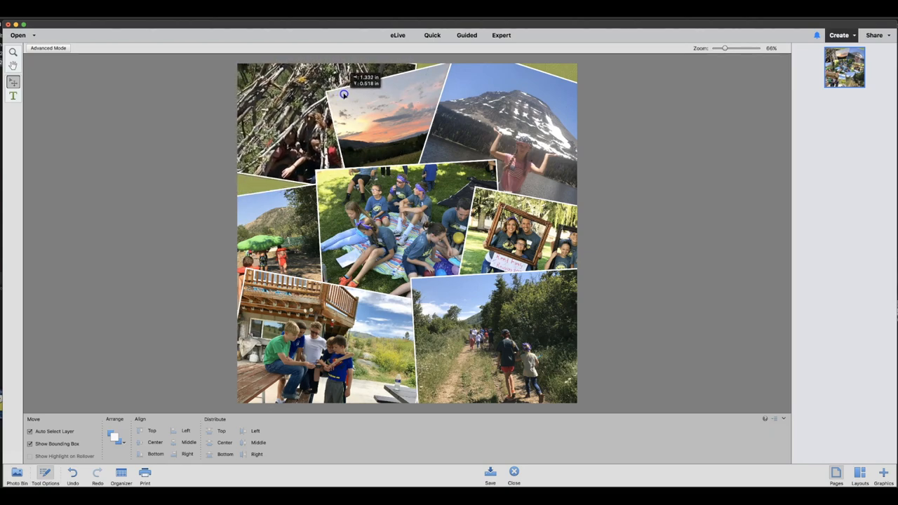
pyautogui.moveTo(343, 93); pyautogui.dragTo(323, 106)
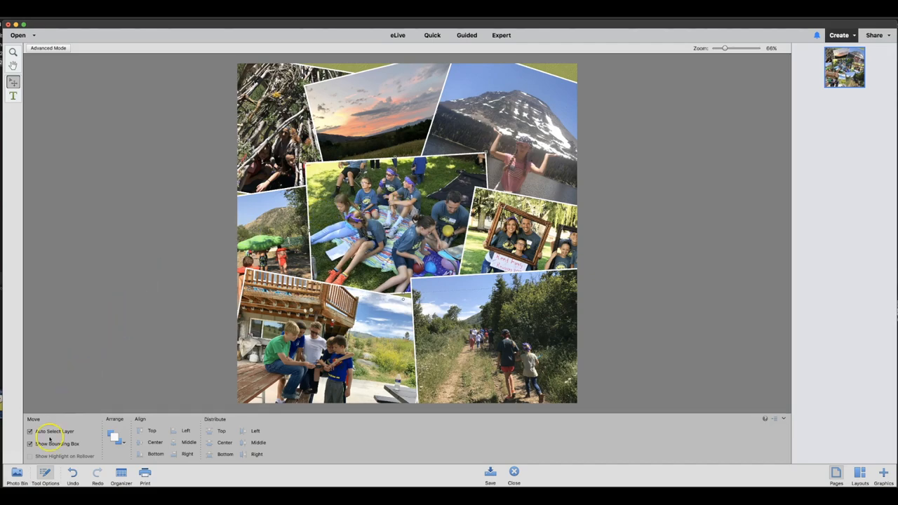
pyautogui.click(16, 477)
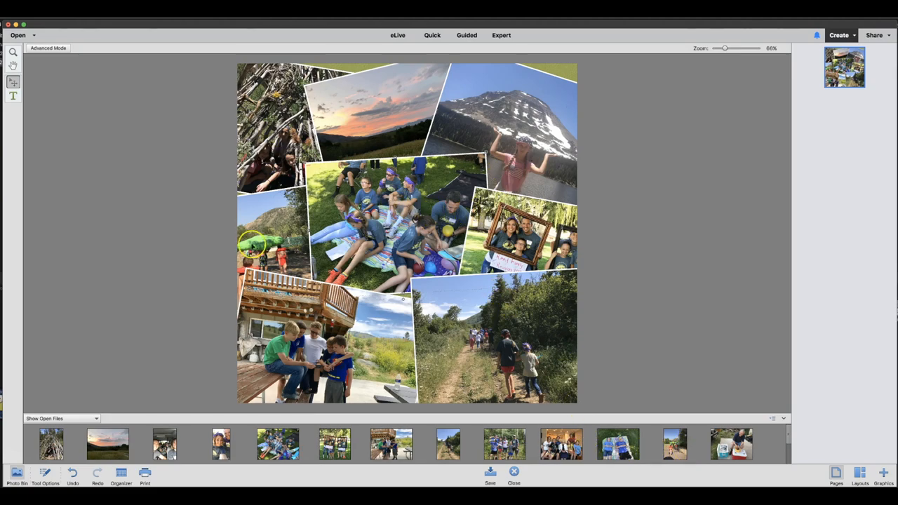
pyautogui.moveTo(551, 323)
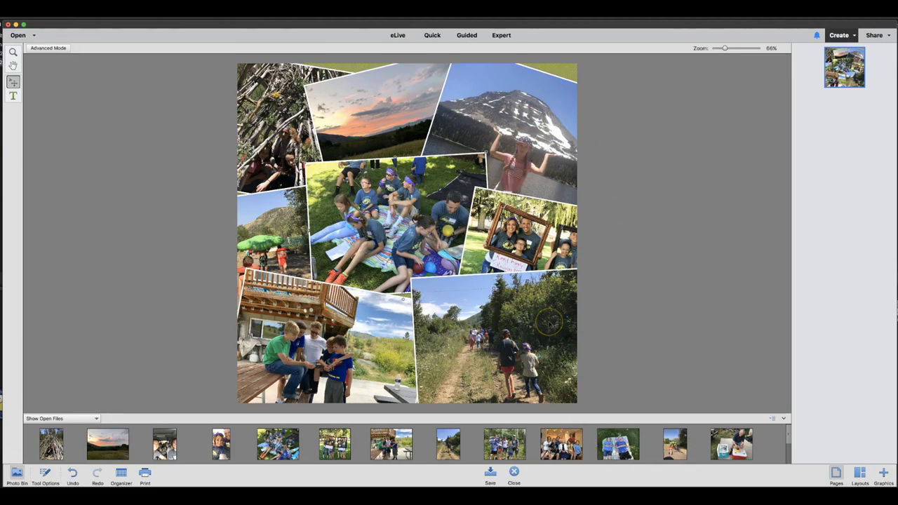
pyautogui.moveTo(544, 392)
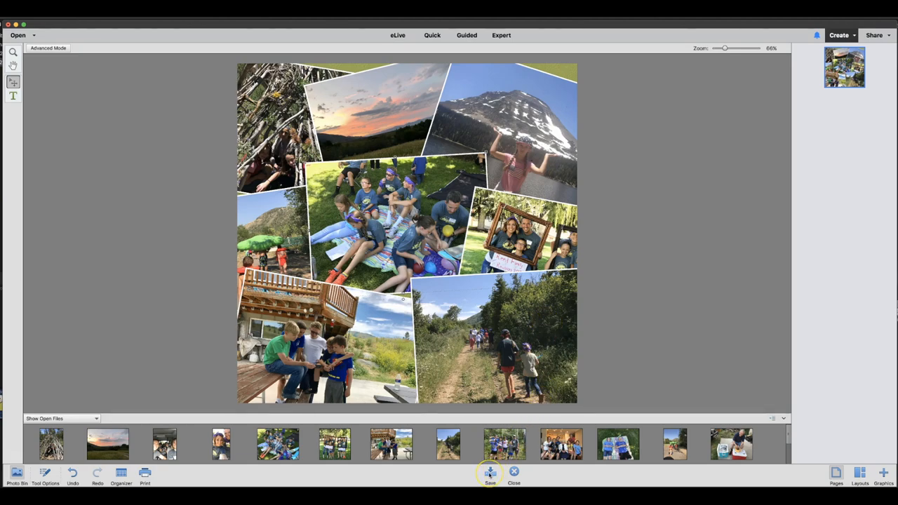
# - Save the collage as 'collage example' in Acrobat PDF format
pyautogui.click(489, 474)
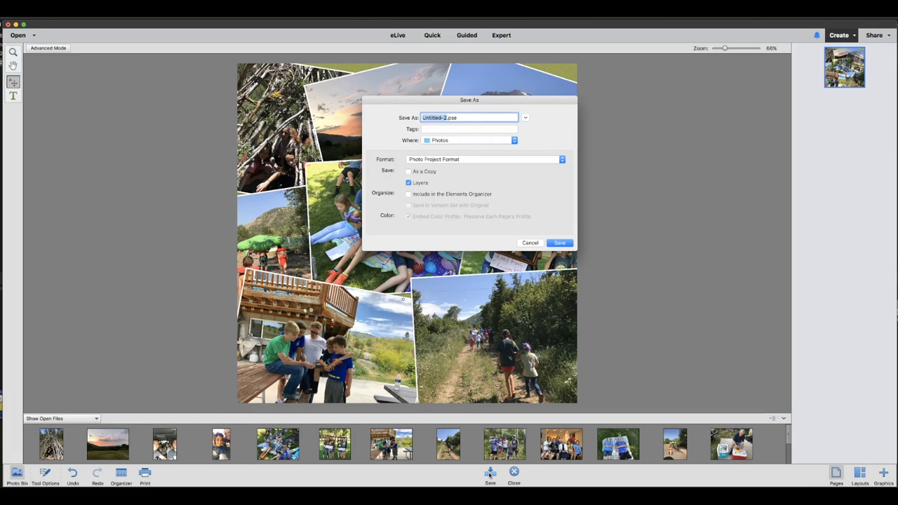
pyautogui.write('coo')
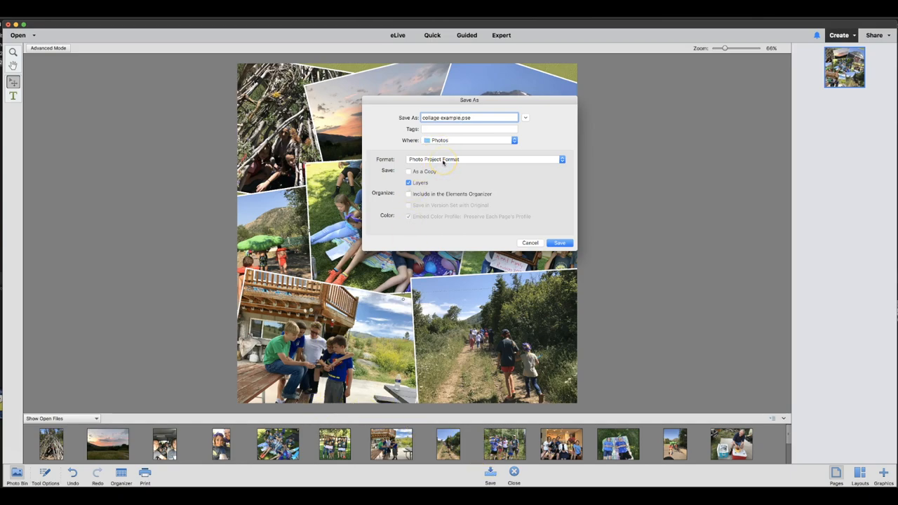
pyautogui.click(484, 159)
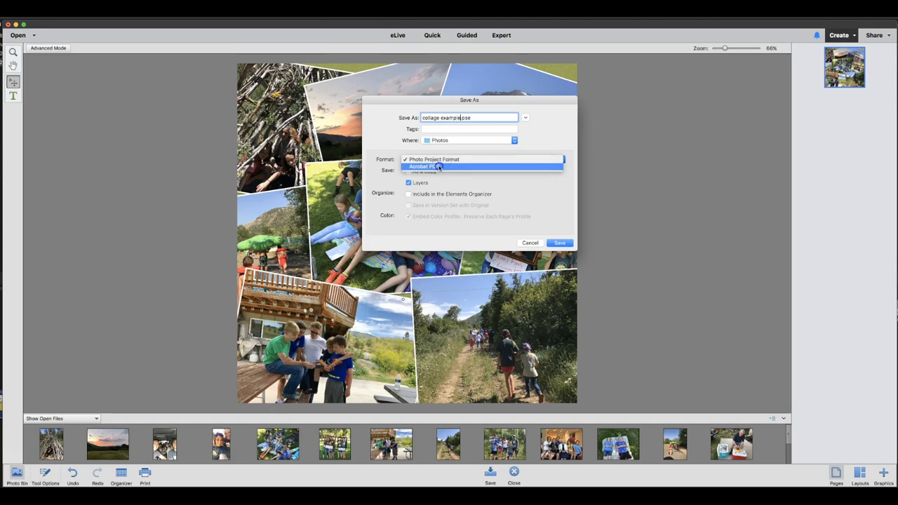
pyautogui.click(429, 167)
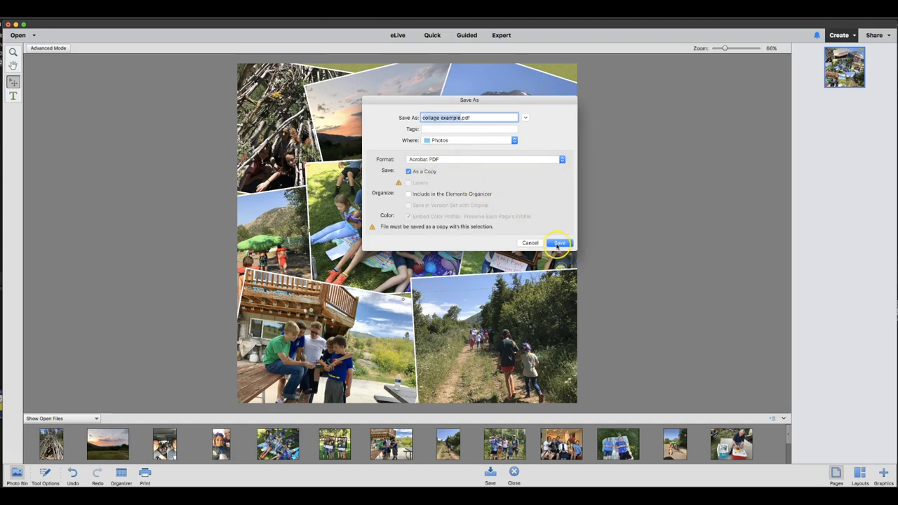
pyautogui.click(559, 243)
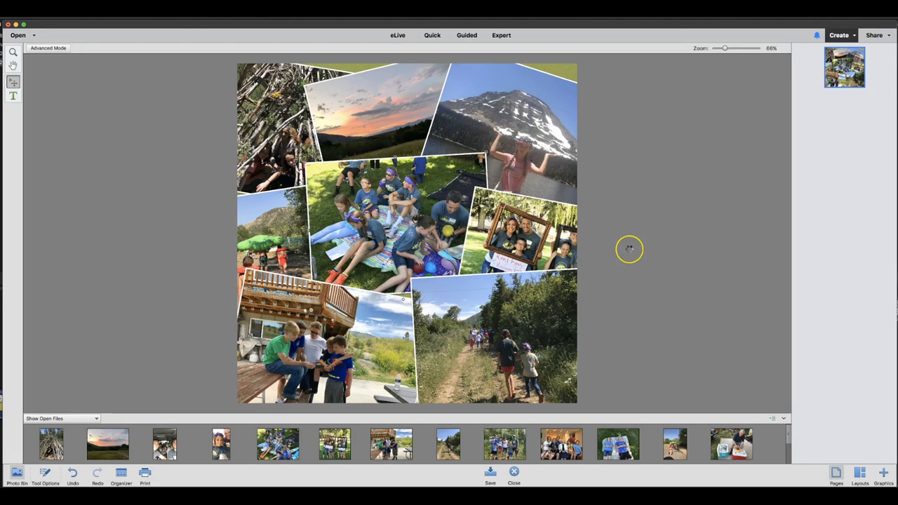
pyautogui.moveTo(613, 249)
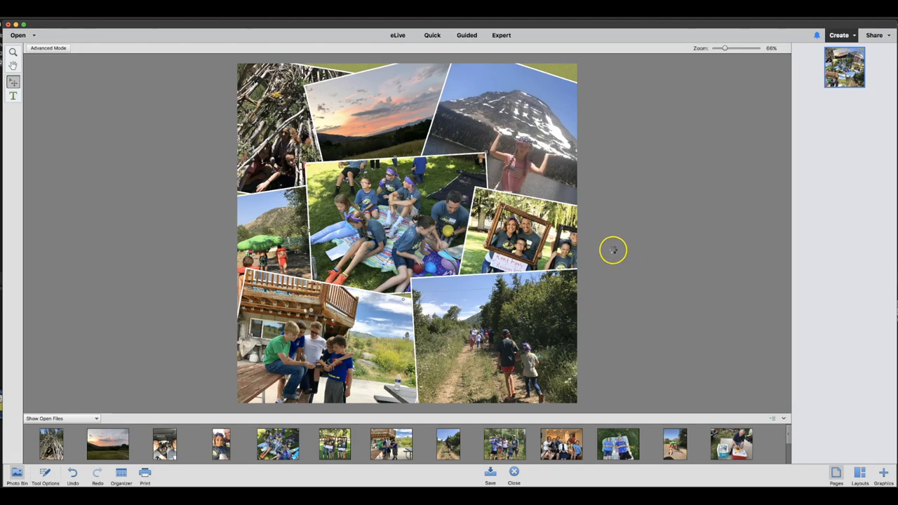